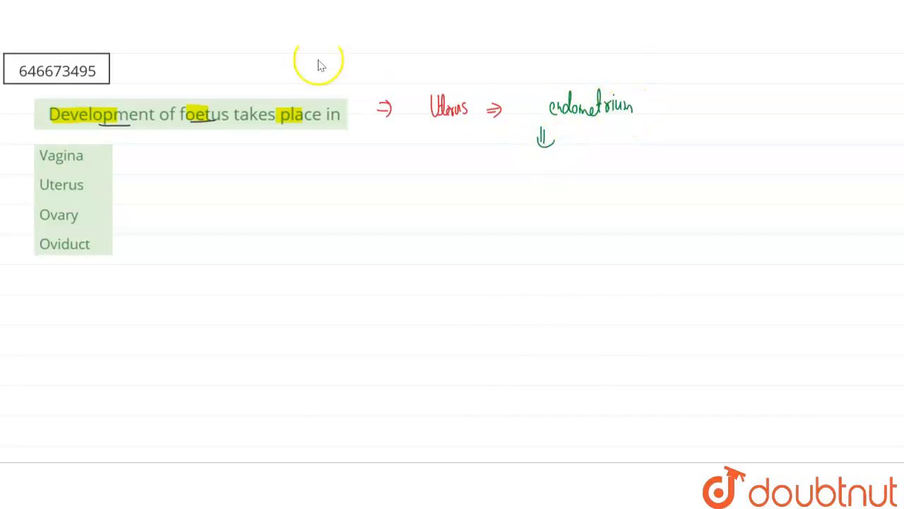
mouse_move(544, 168)
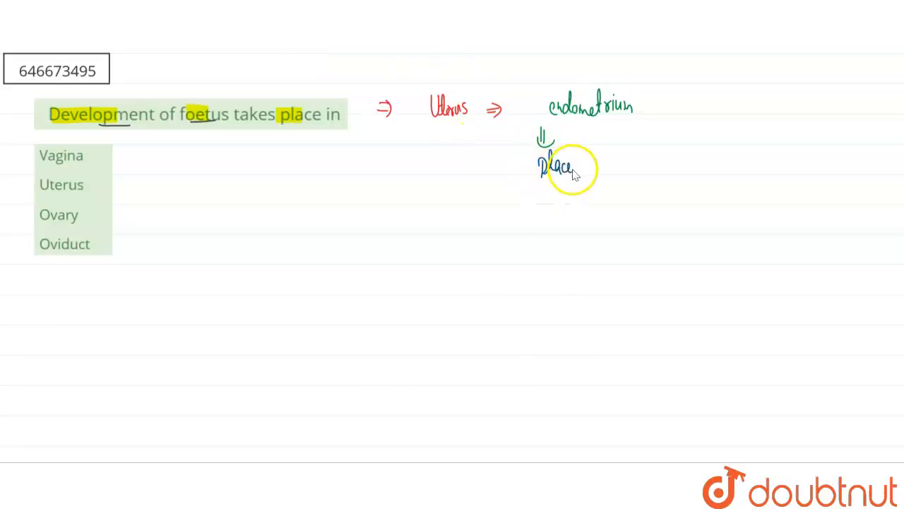
mouse_move(580, 169)
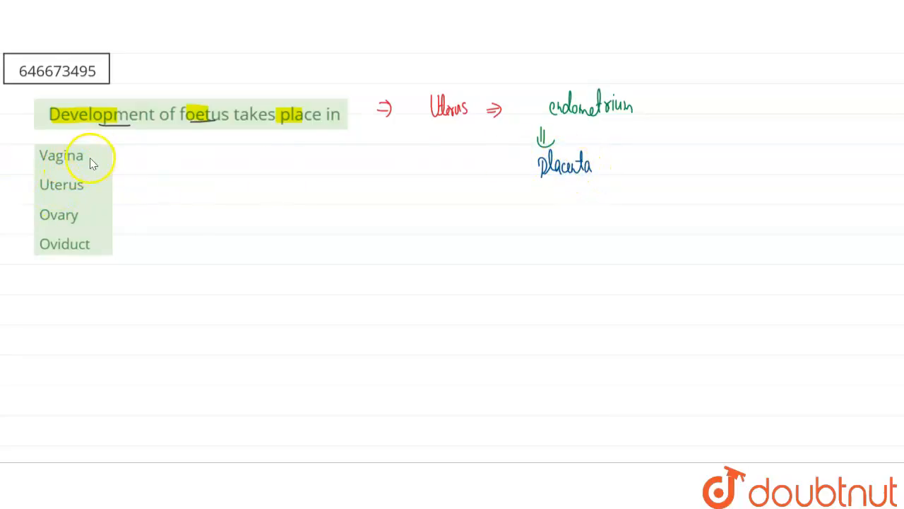
mouse_move(215, 85)
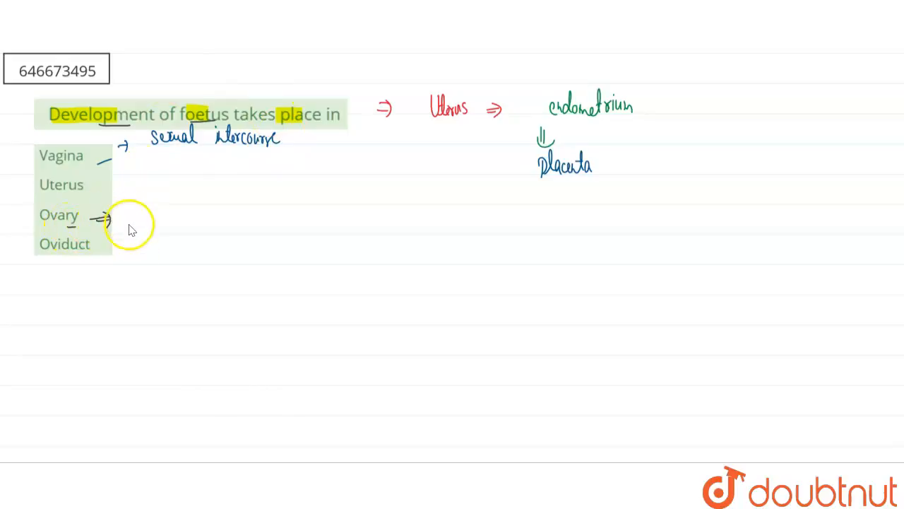
type("ovu")
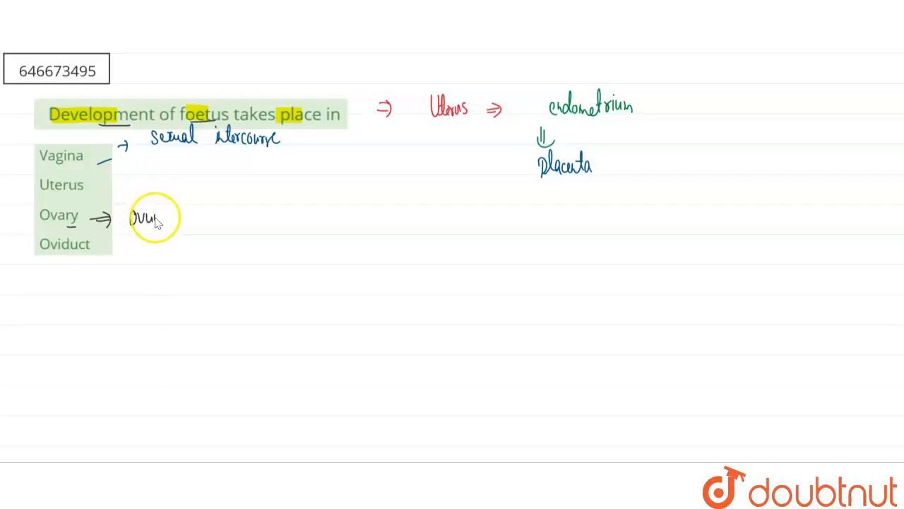